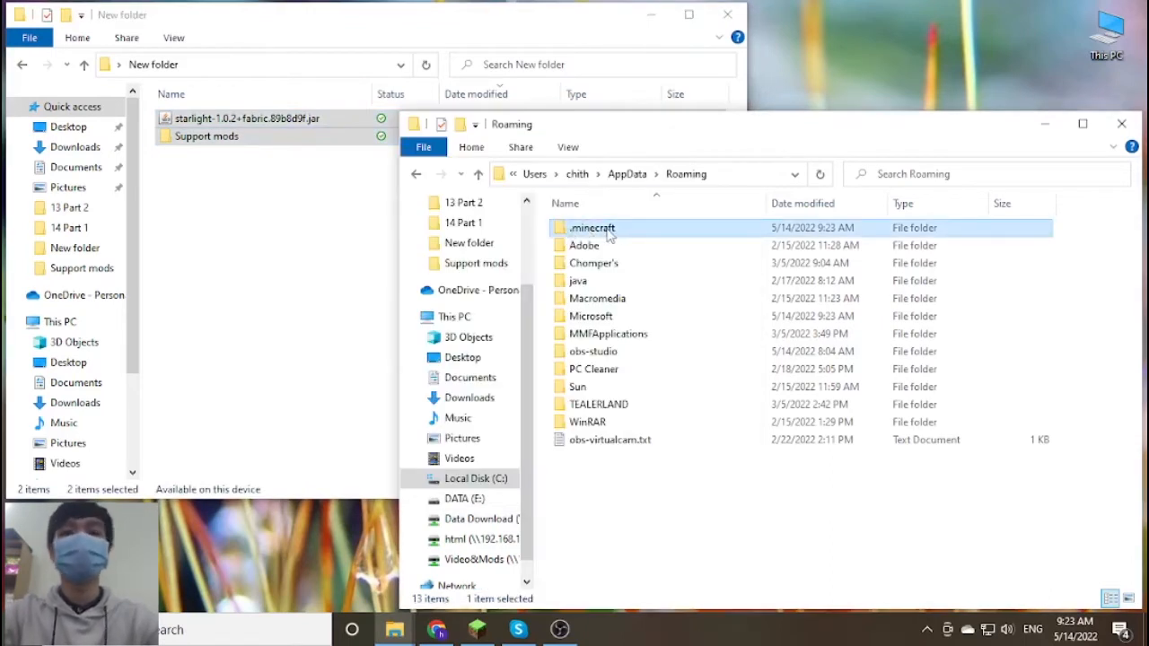
# Enter the .minecraft folder inside AppData\Roaming where the mod files live
pyautogui.doubleClick(592, 226)
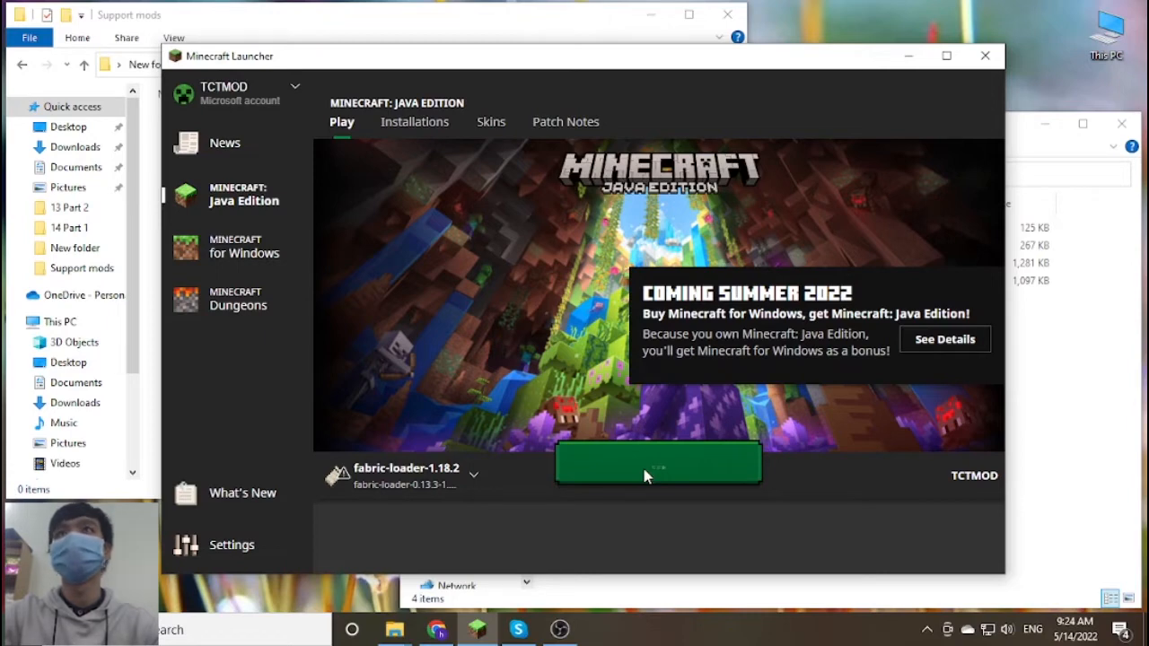
# Launch the fabric-loader-1.18.2 profile and let Minecraft reach its title screen
pyautogui.click(657, 463)
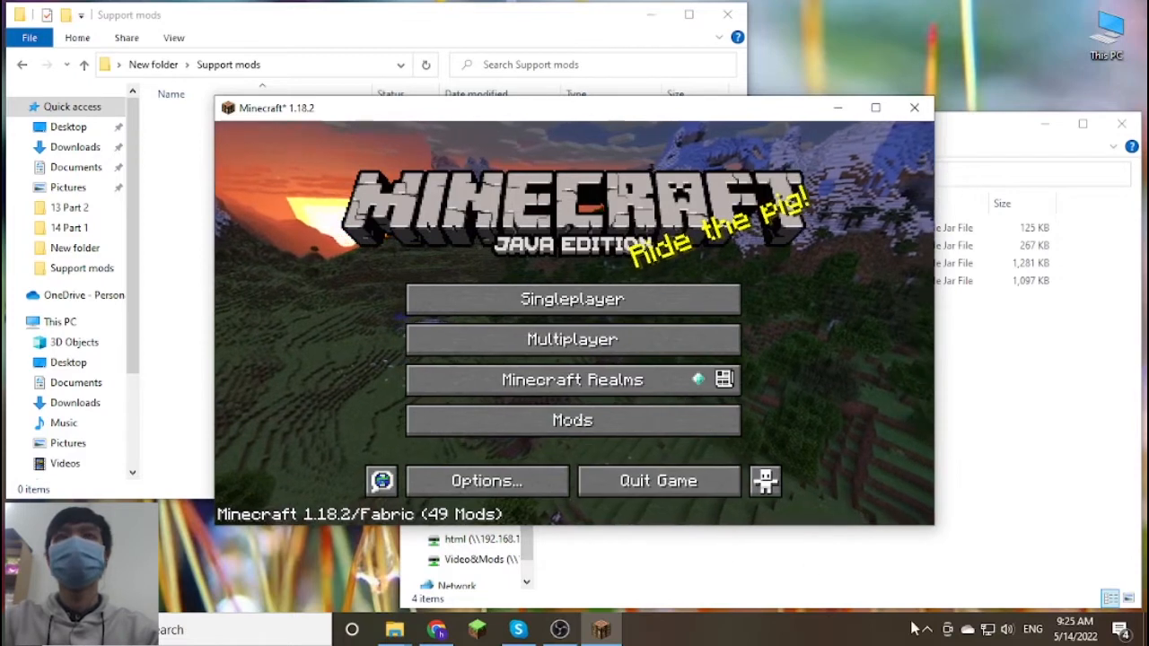
# Confirm Starlight appears in the Mods list, then return to the title screen
pyautogui.click(571, 420)
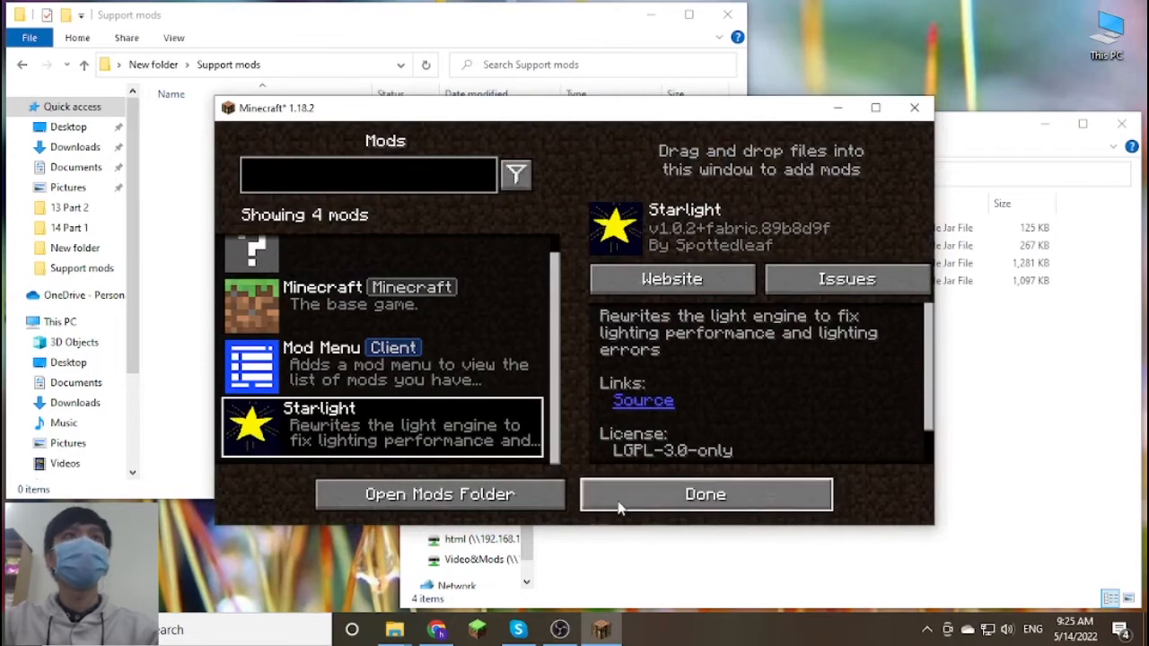
pyautogui.click(704, 494)
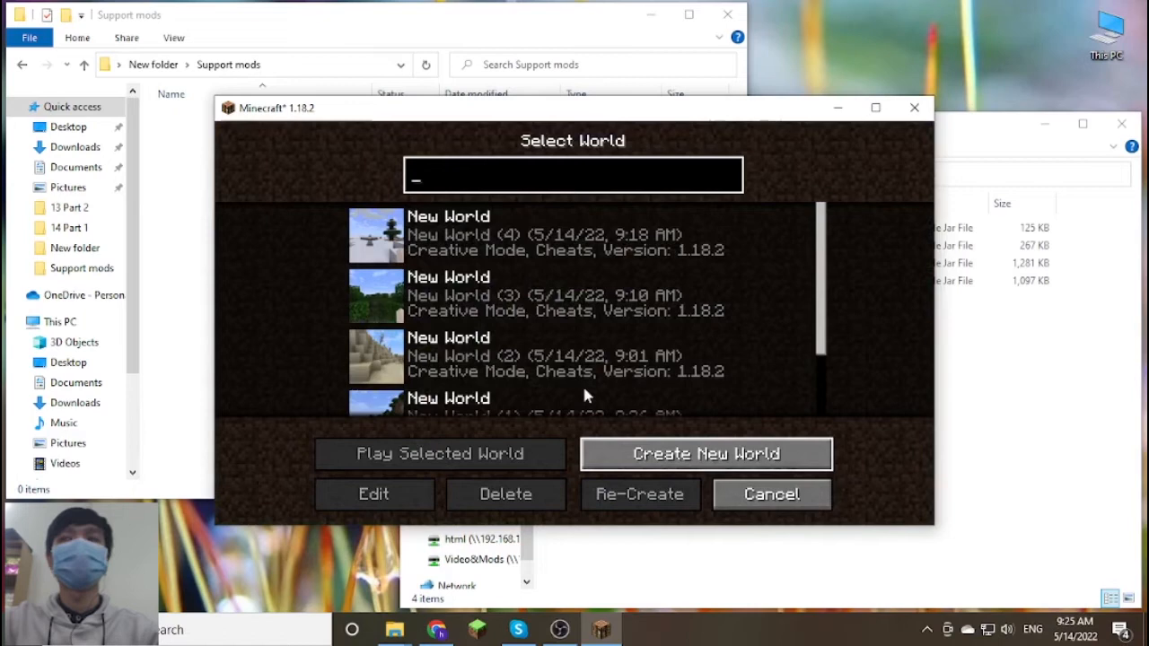
# Begin creating a new singleplayer world in Creative game mode
pyautogui.click(705, 452)
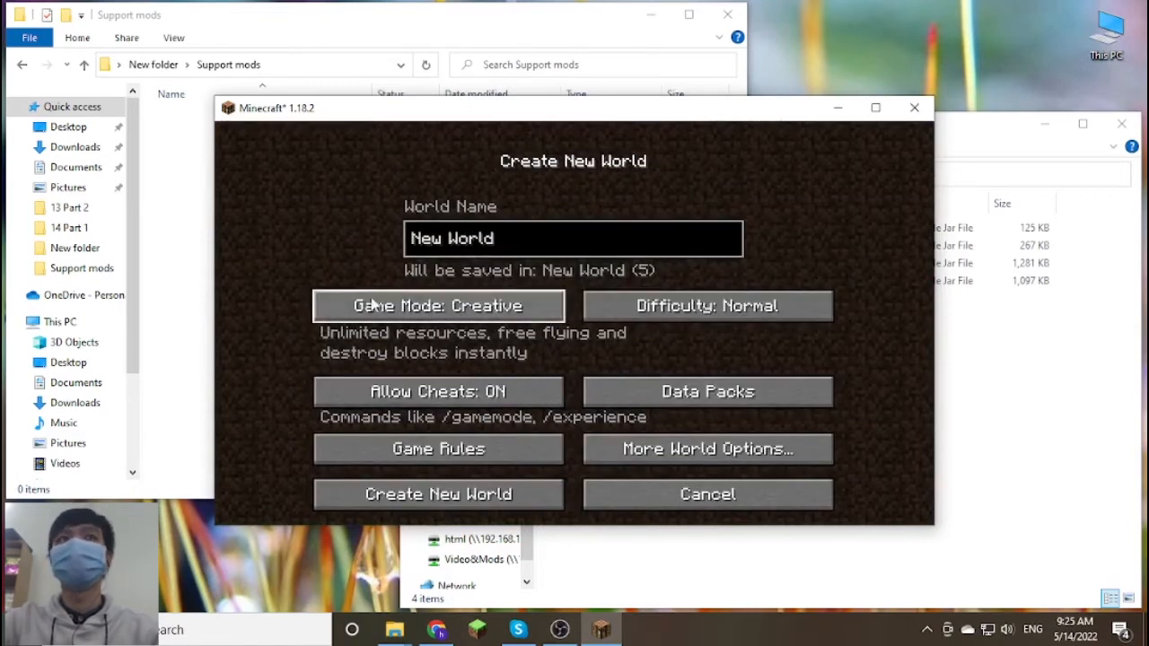
pyautogui.click(438, 493)
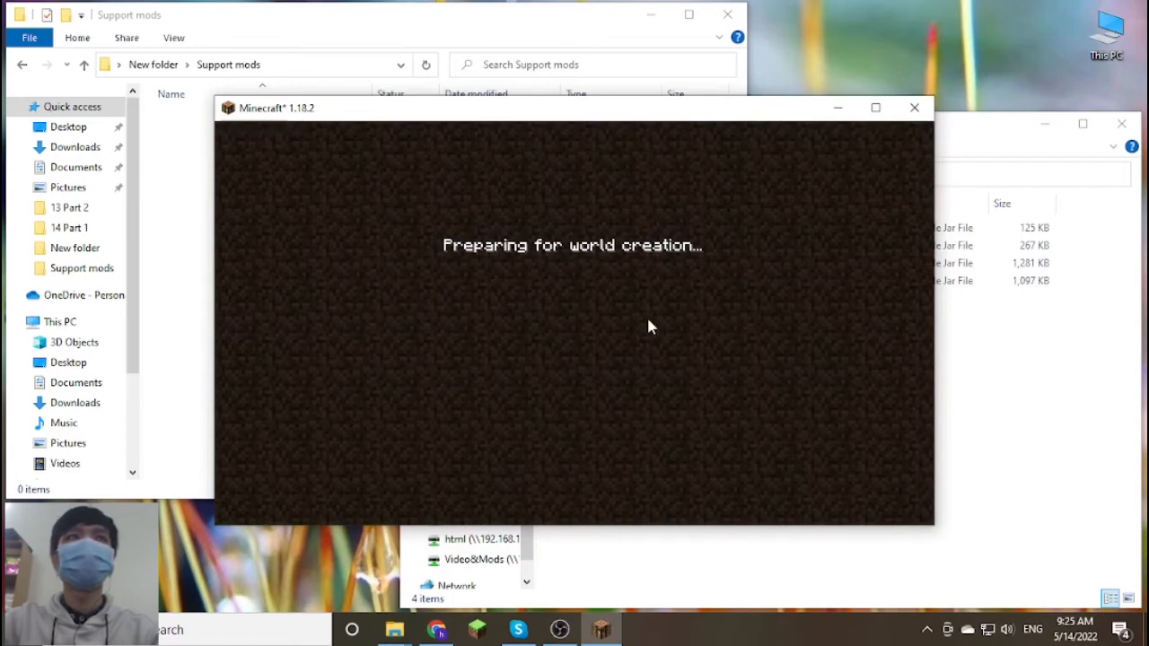
pyautogui.moveTo(883, 273)
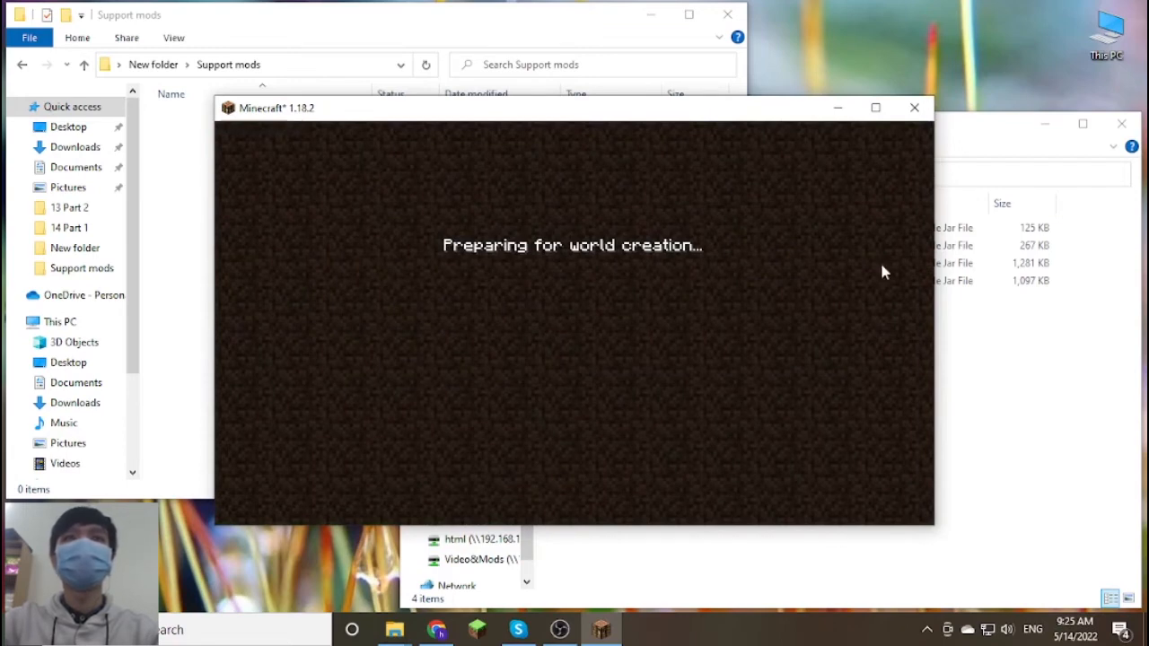